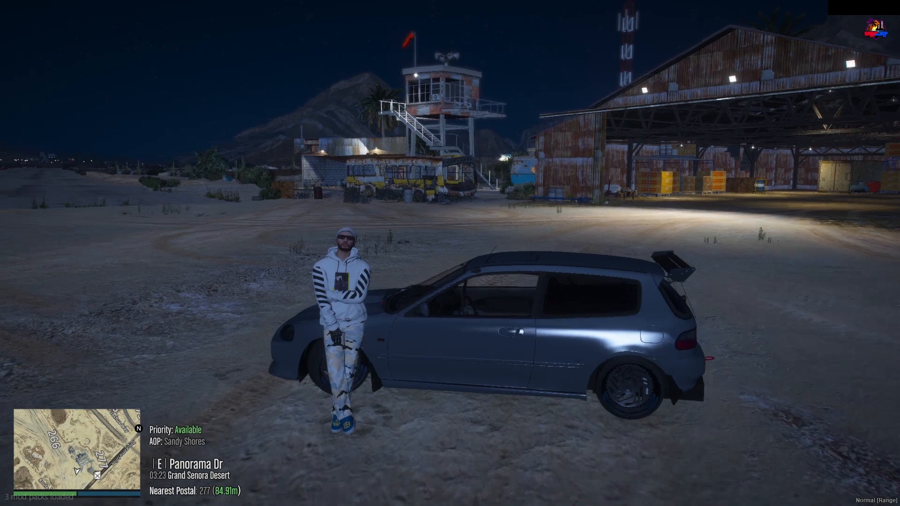
Try the /s and /ds command suggestions in chat, then type the OOC message 'ooc he;;'.
type("/s")
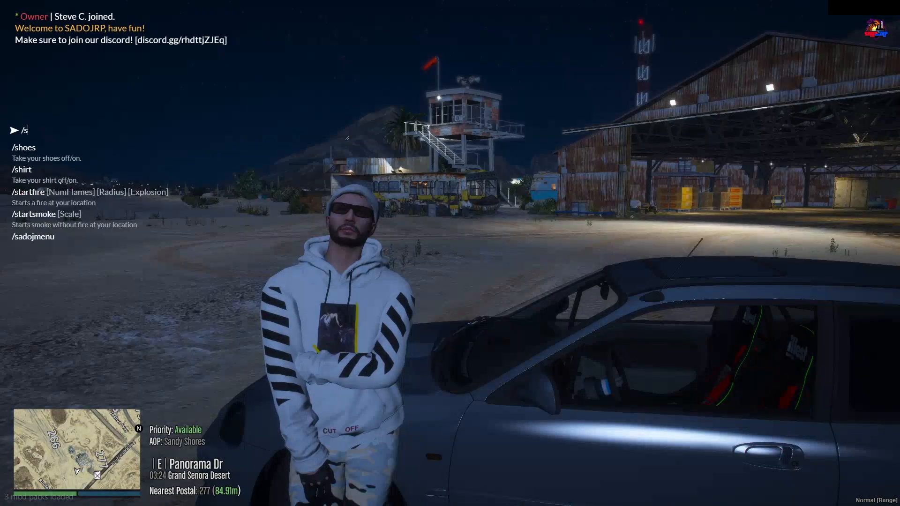
key("Backspace")
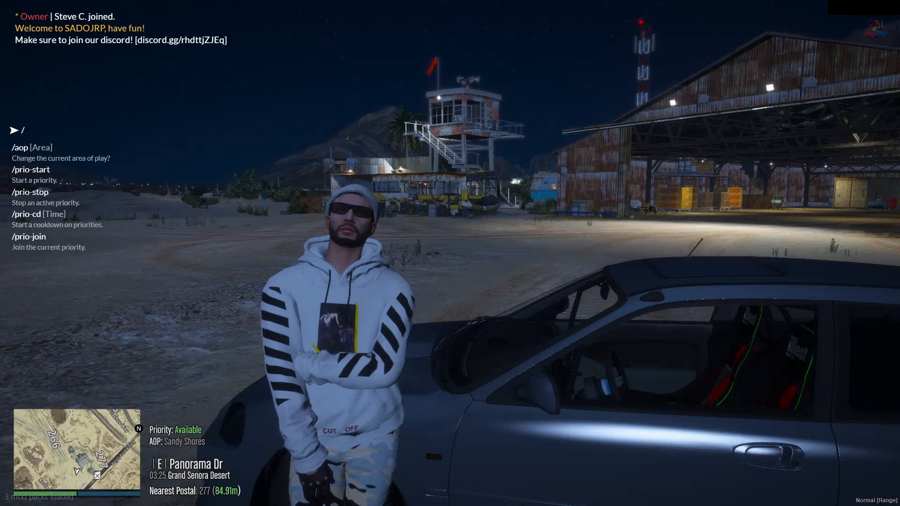
type("ds")
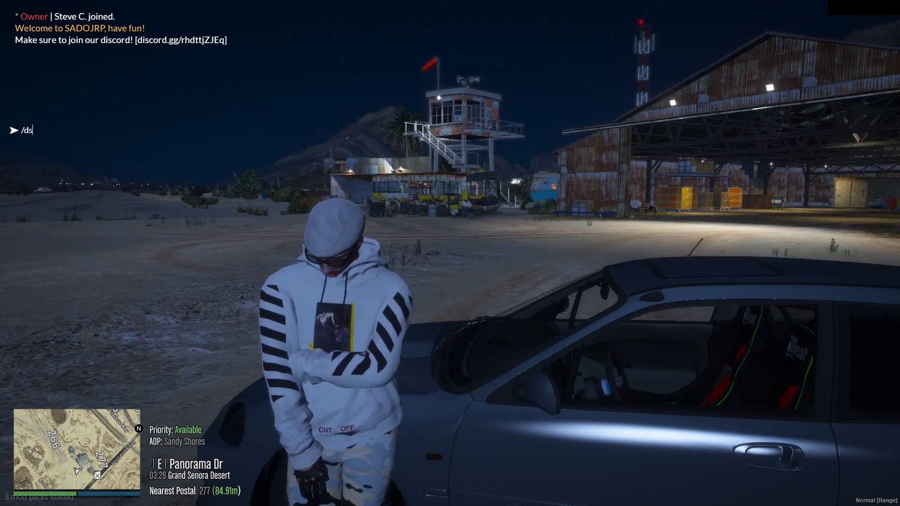
key("backspace")
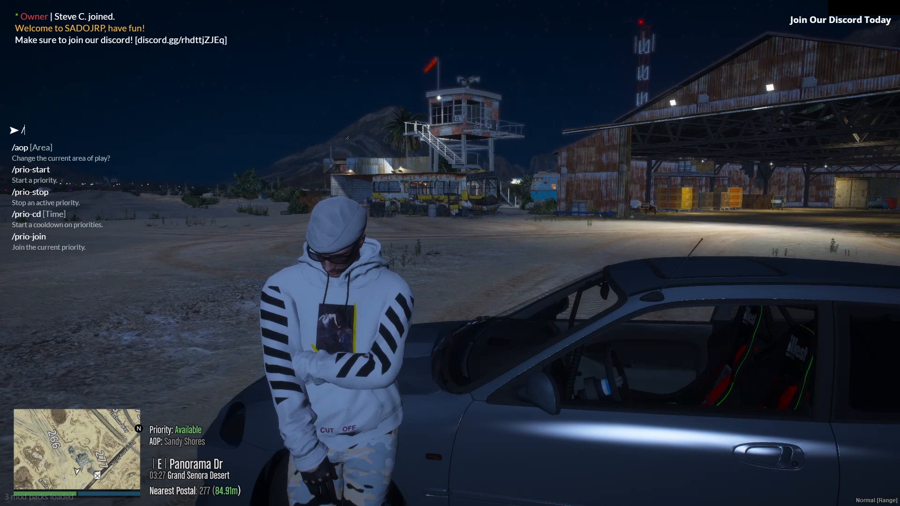
type("ooc he;;")
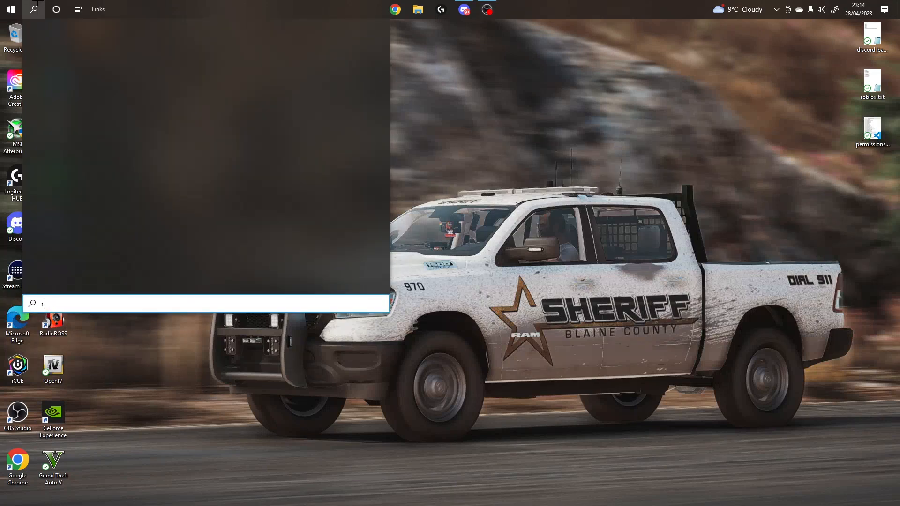
Search the Start menu and connect to the remote server via Remote Desktop Connection.
type("emote")
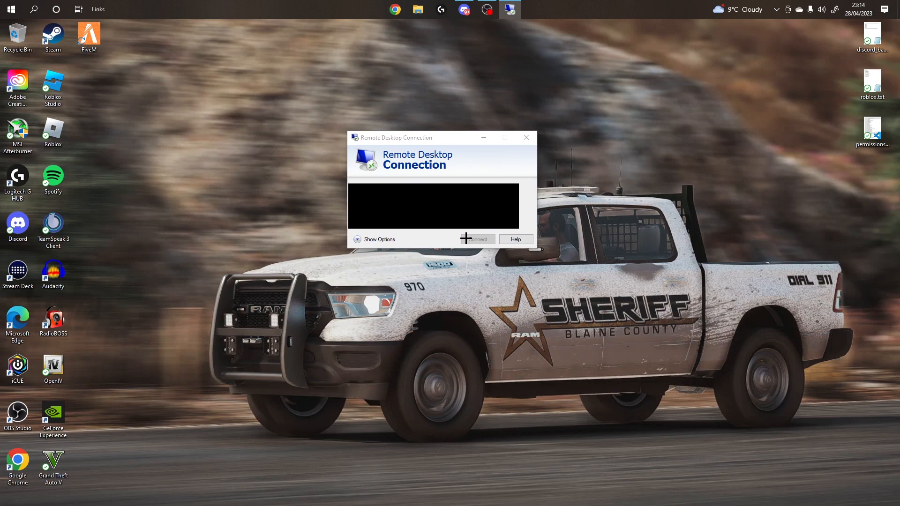
left_click(476, 240)
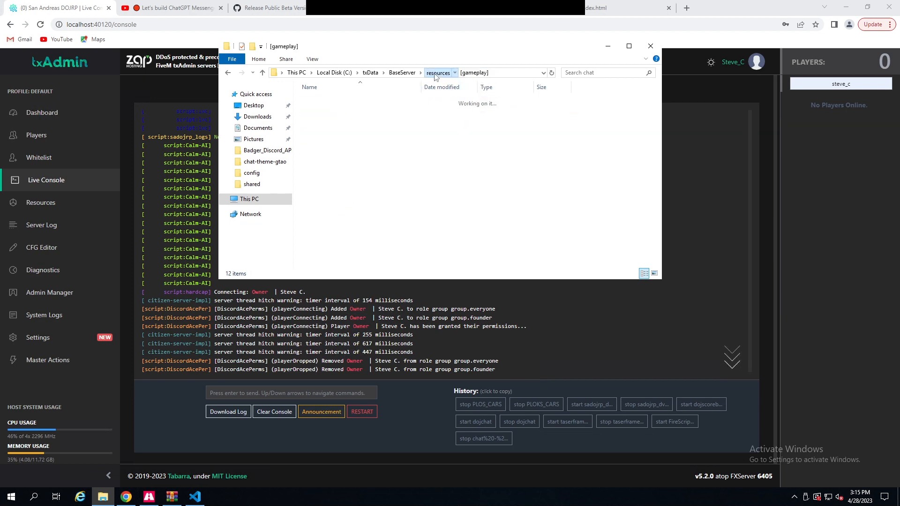
Browse resources > [gameplay] > chat > html and open config.ts in VS Code.
left_click(438, 72)
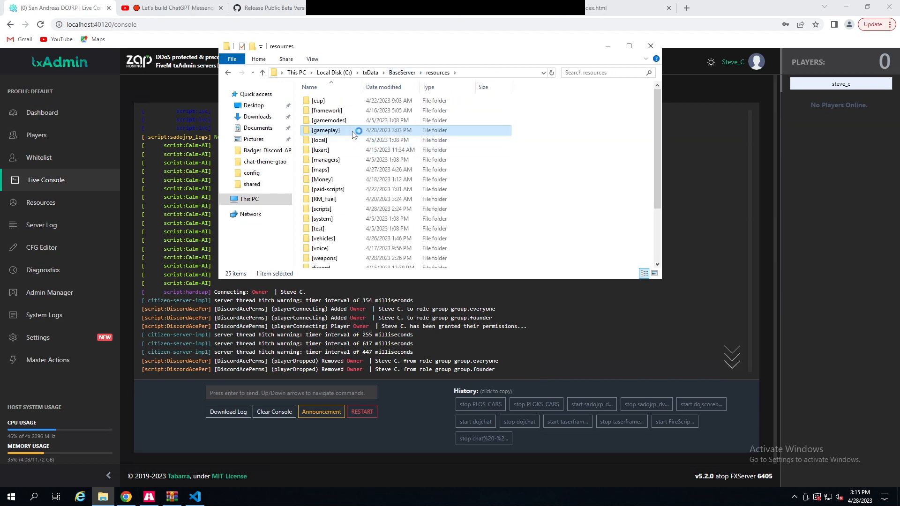
double_click(326, 130)
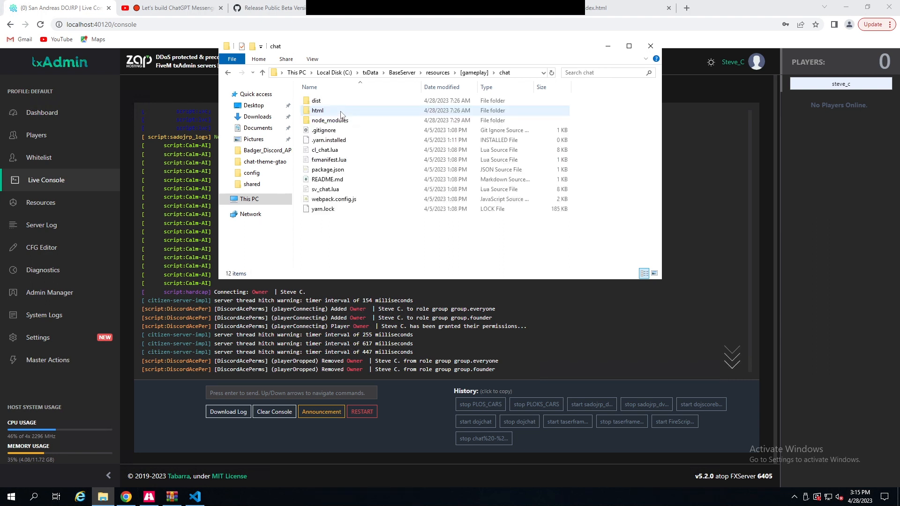
double_click(317, 110)
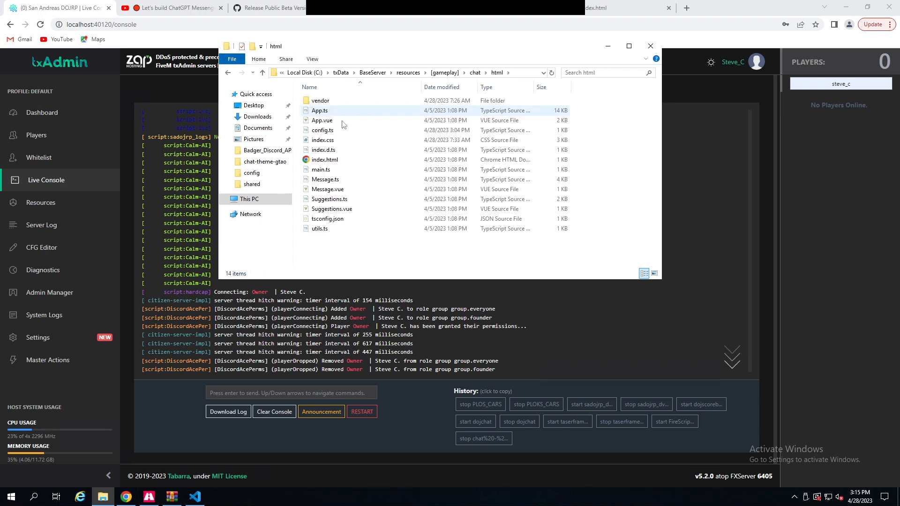
left_click(323, 130)
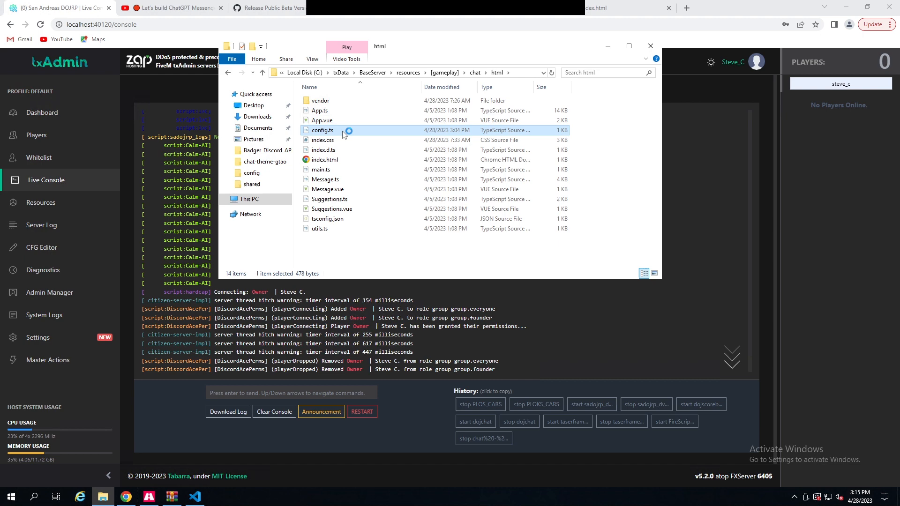
double_click(322, 130)
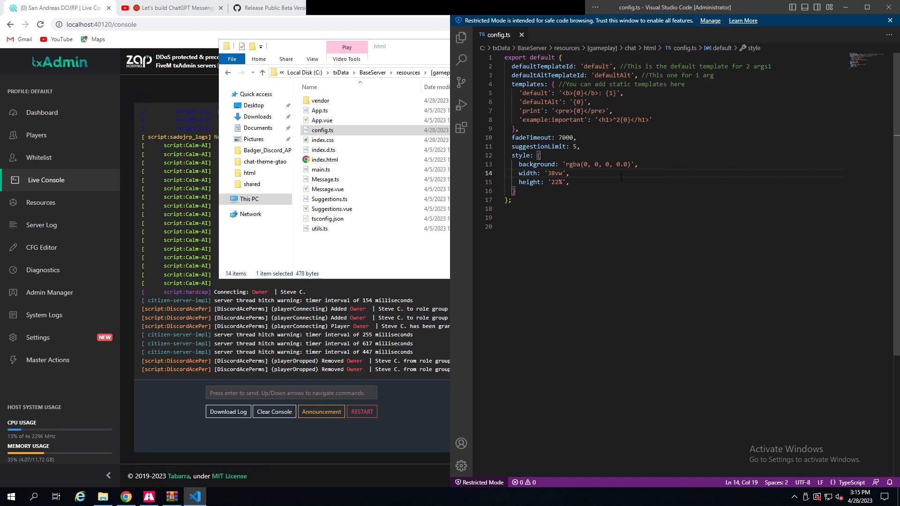
mouse_move(638, 38)
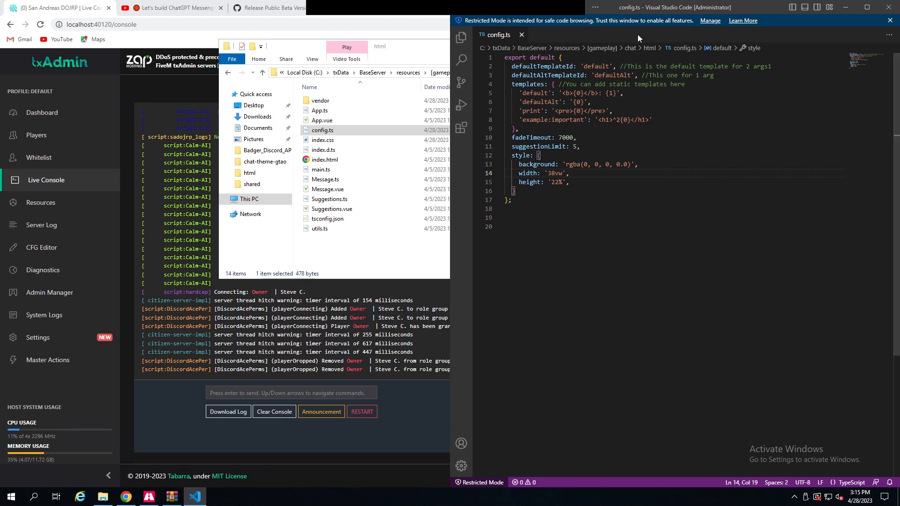